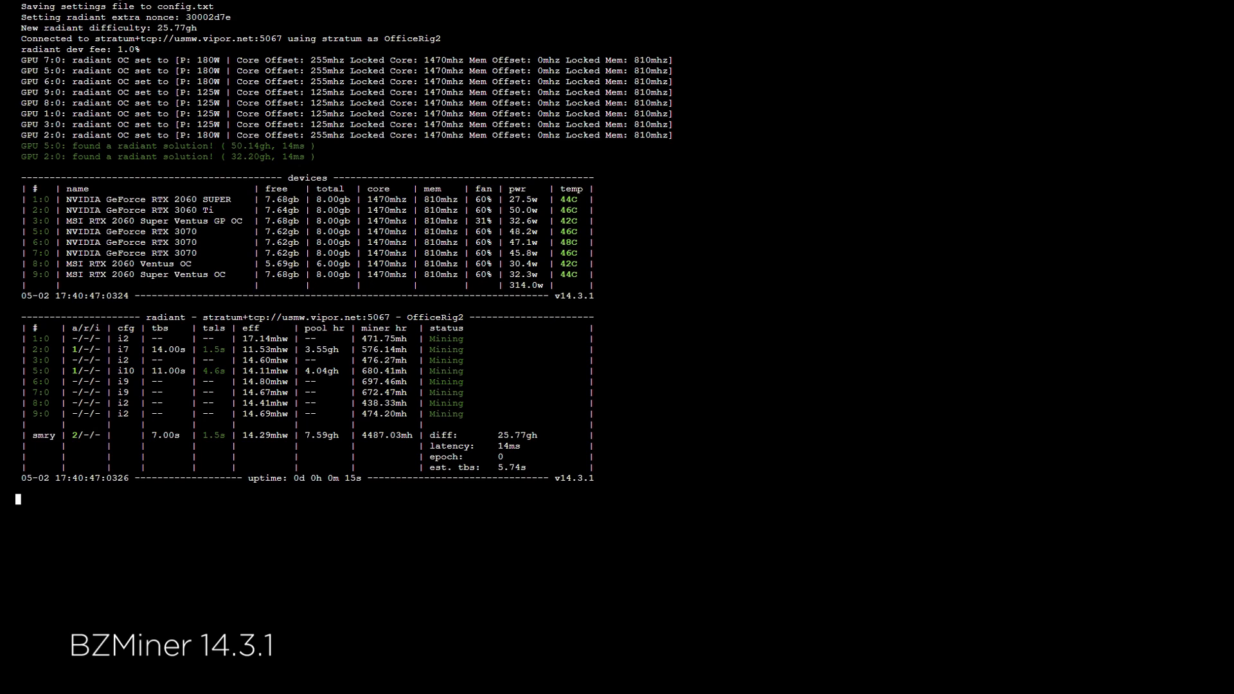
{"action": "scroll", "scroll_direction": "down", "scroll_amount": 3}
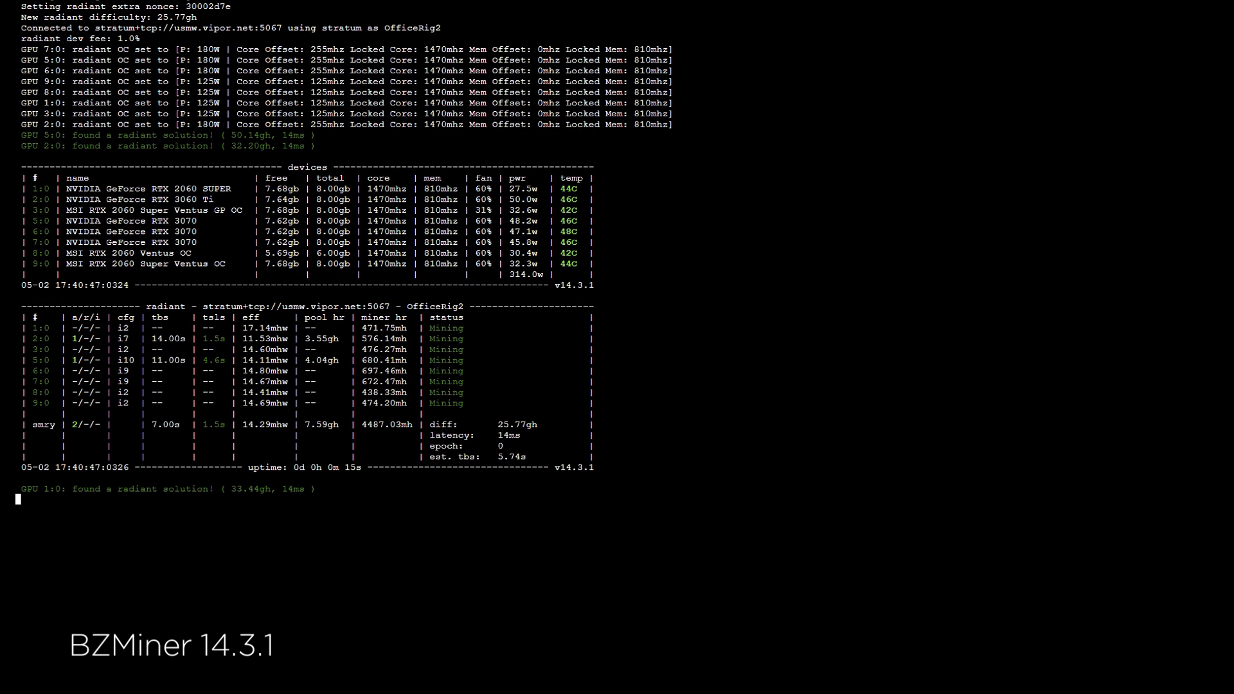